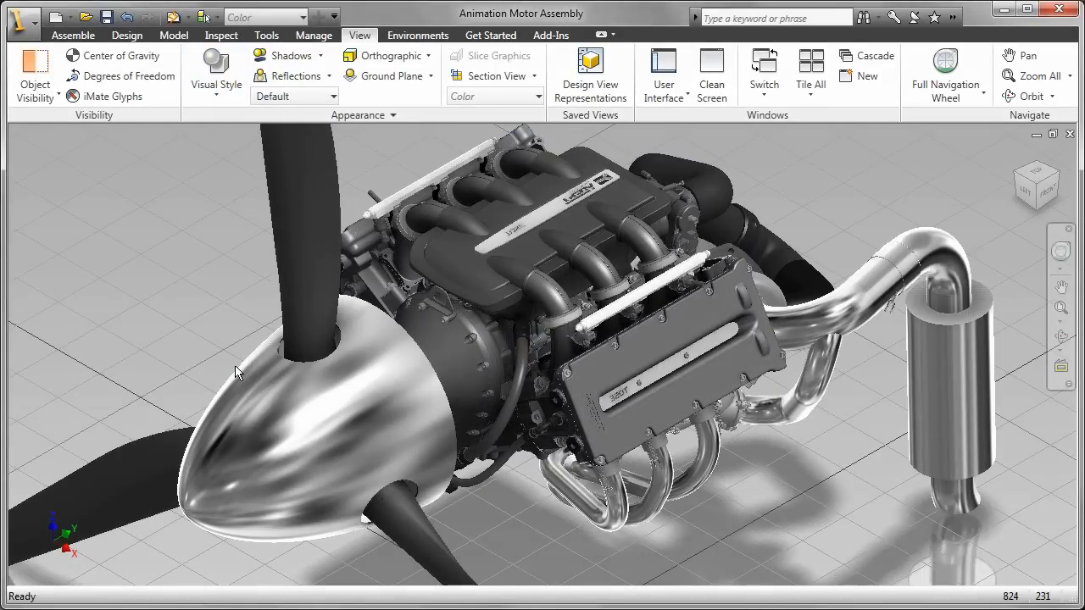
# Step: Switch to the IDD-622-000.idw machine drawing with its front and shaded isometric views
pyautogui.click(215, 68)
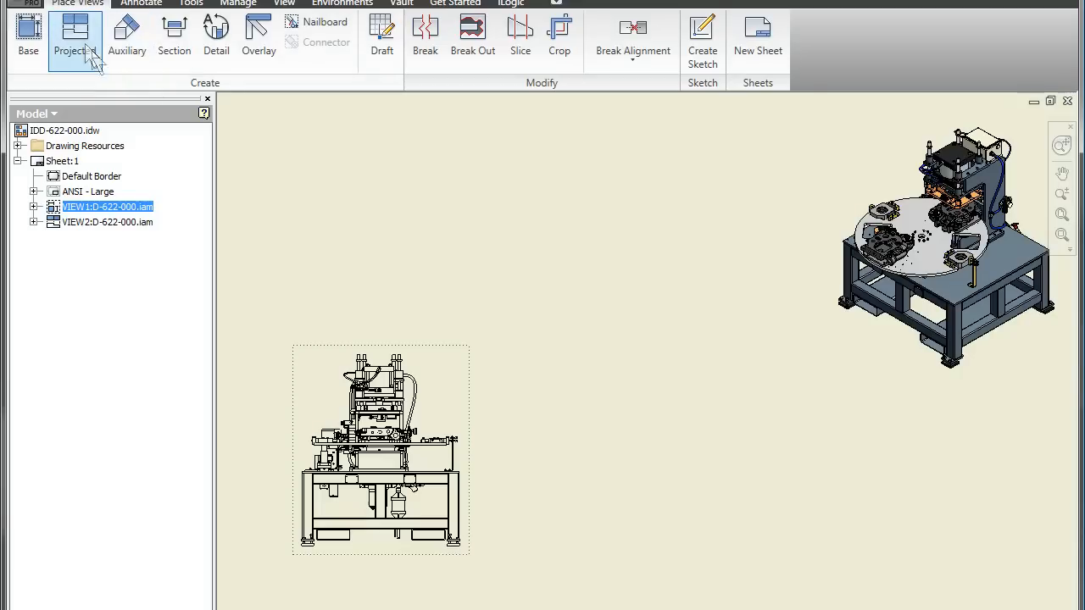
# Step: Start a projected view from the drawing's front view
pyautogui.click(75, 34)
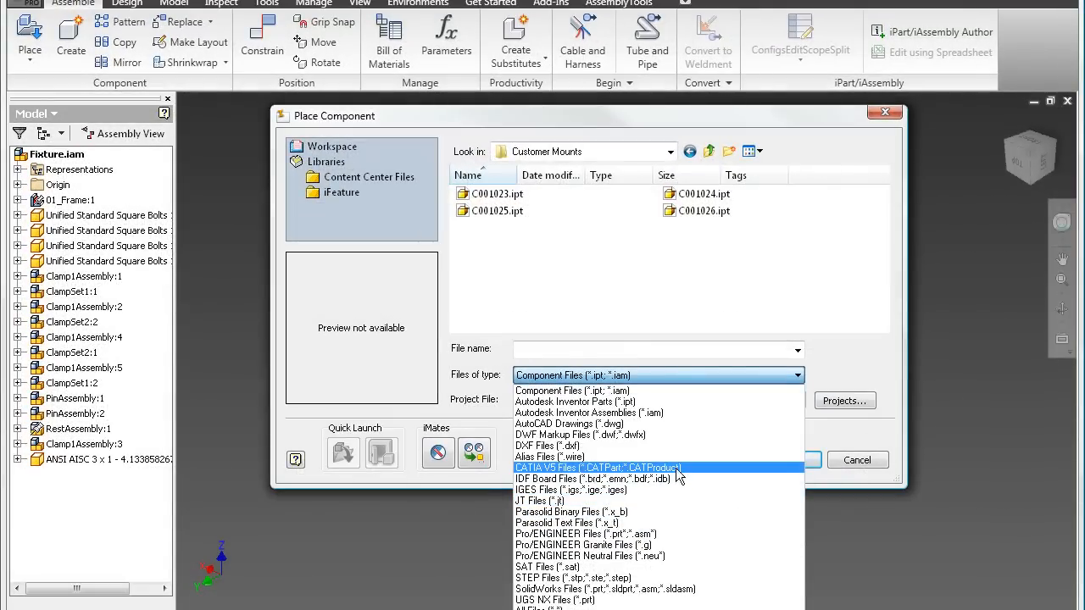
# Step: Filter the file list to CATIA V5 files and open Floor Pan.CATPart for placement
pyautogui.click(598, 467)
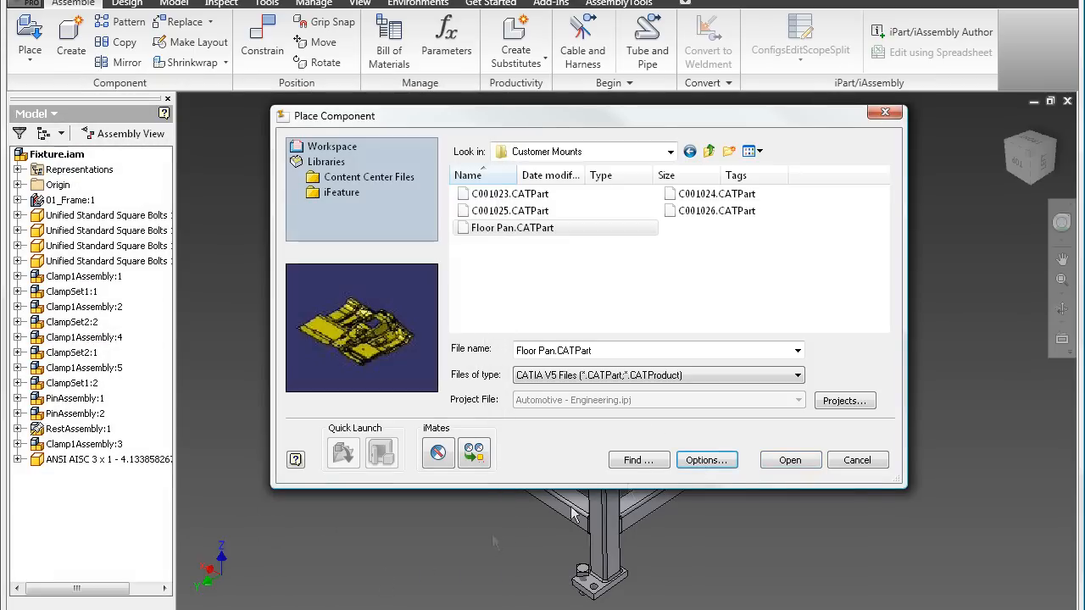
pyautogui.click(789, 460)
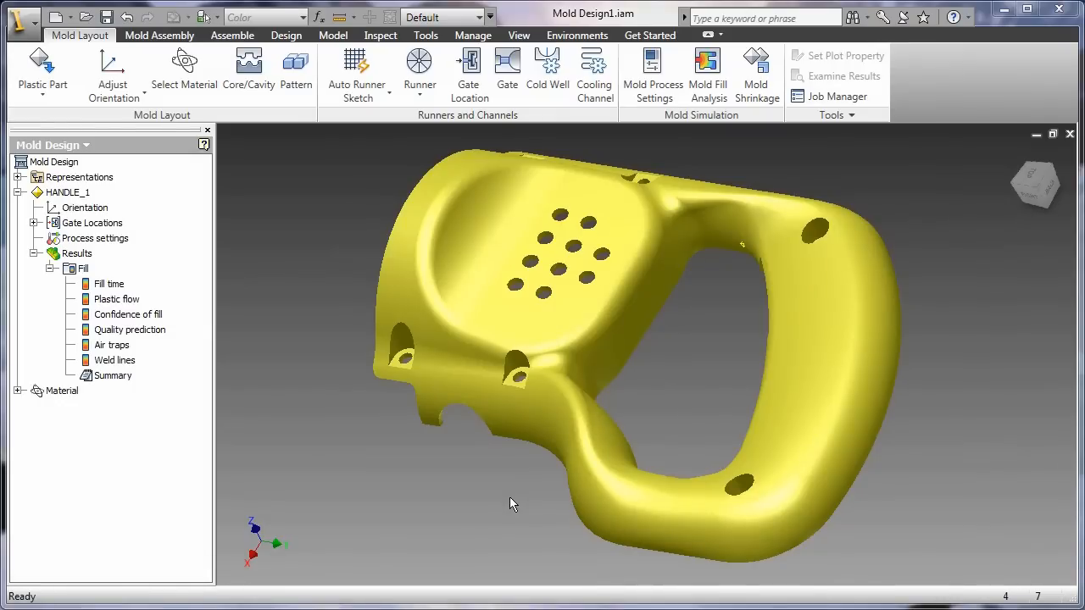
# Step: Expand the handle mold's fill analysis results and display Fill time
pyautogui.click(109, 284)
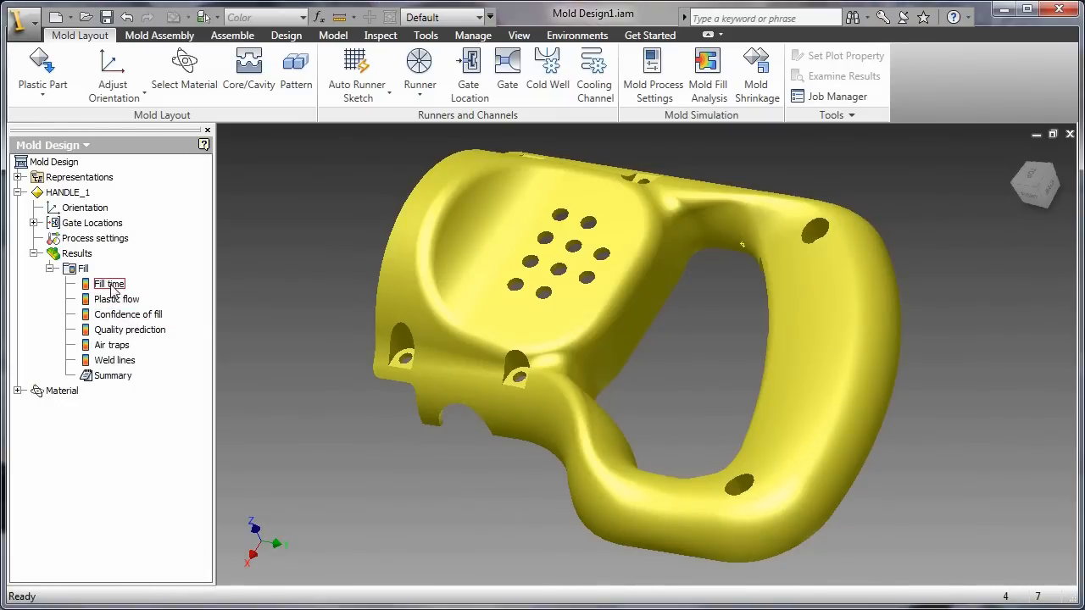
pyautogui.doubleClick(108, 284)
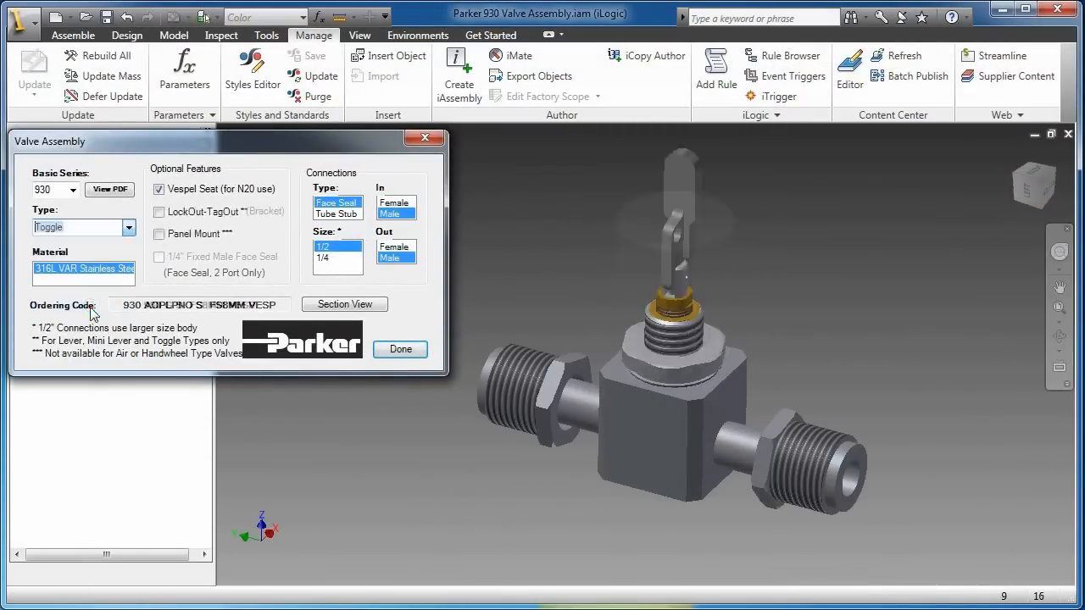
# Step: Change the Parker 930 valve options in the iLogic Valve Assembly form
pyautogui.click(83, 227)
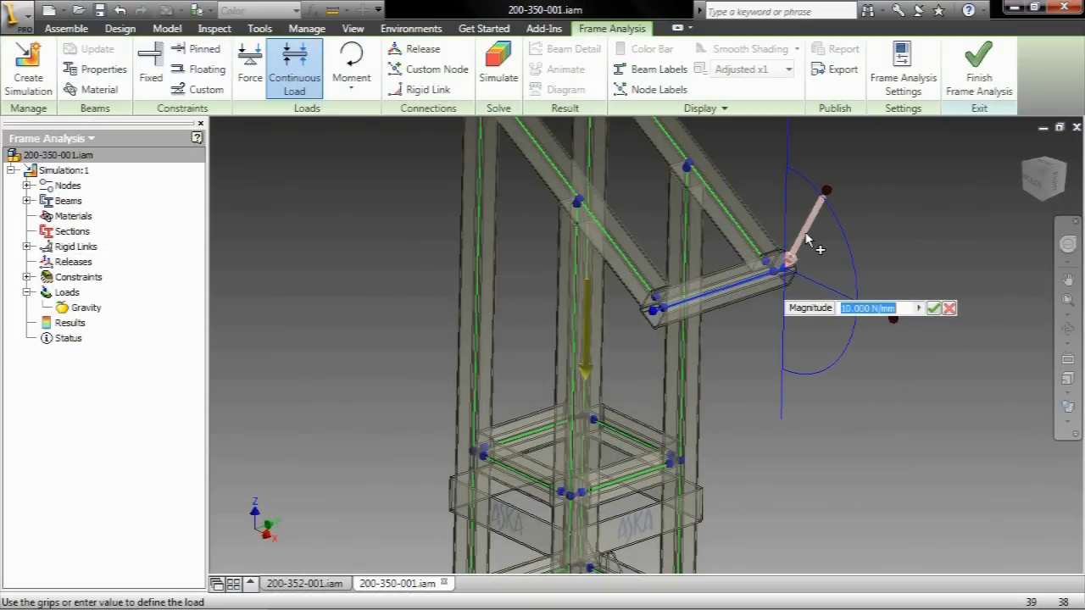
# Step: Confirm the continuous load, simulate the frame, and show 26.08 mm displacement at actual scale
pyautogui.click(932, 307)
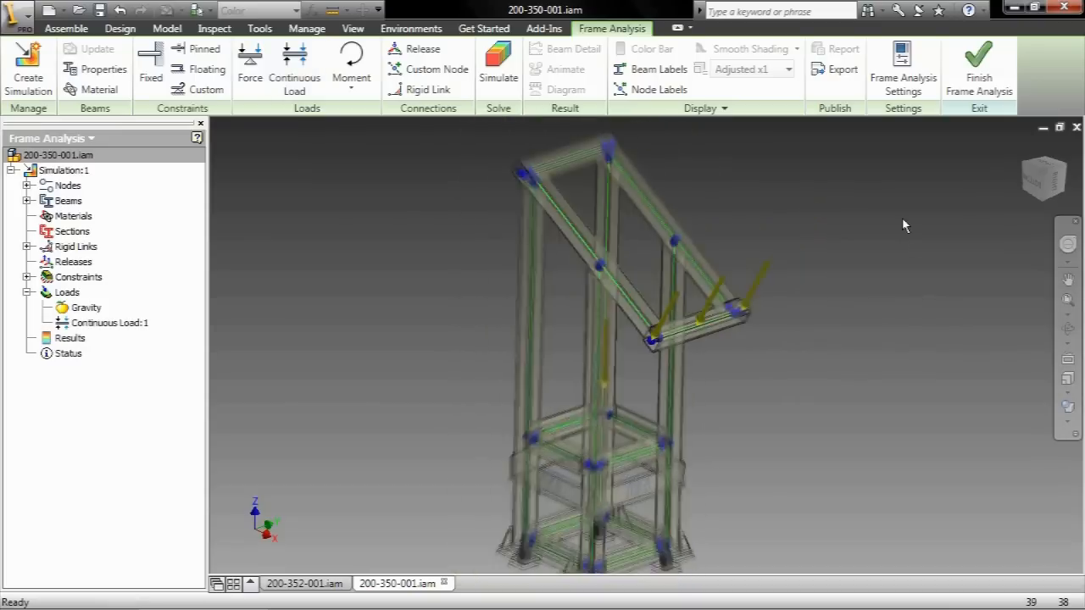
pyautogui.click(499, 64)
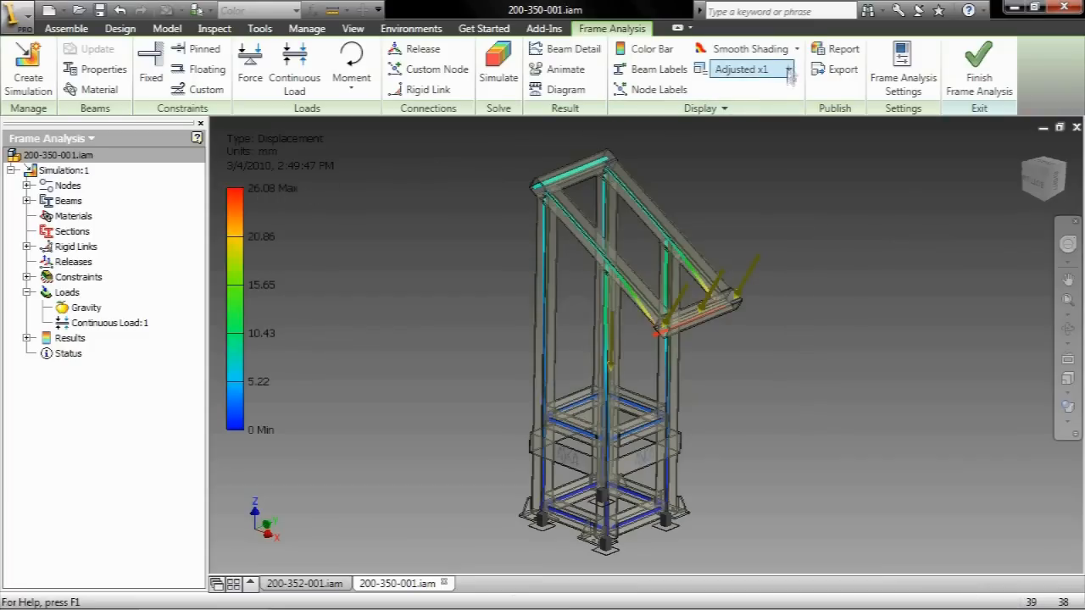
pyautogui.click(746, 69)
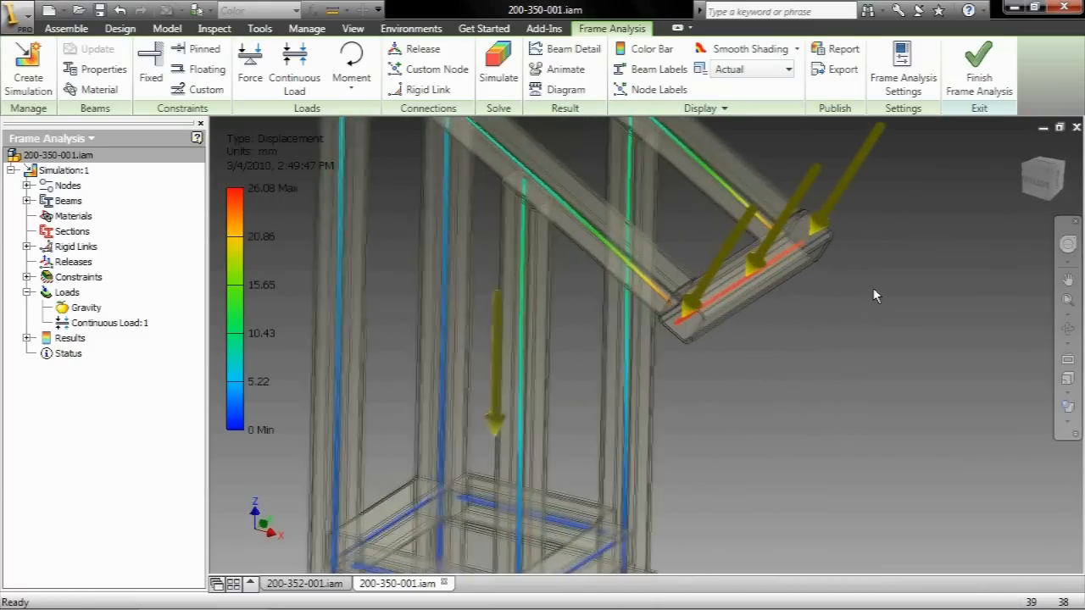
pyautogui.click(565, 69)
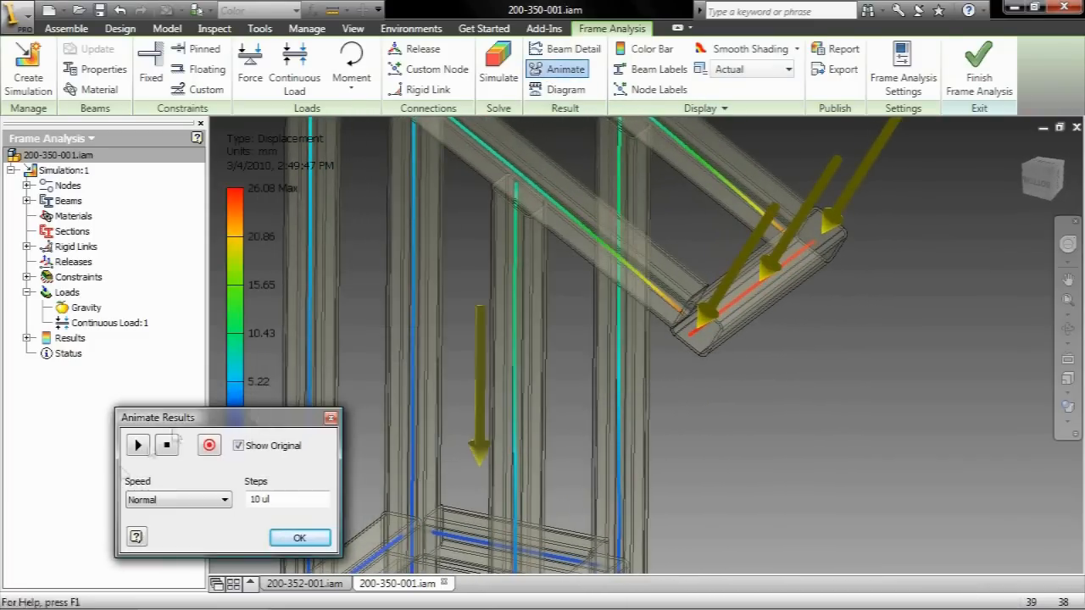